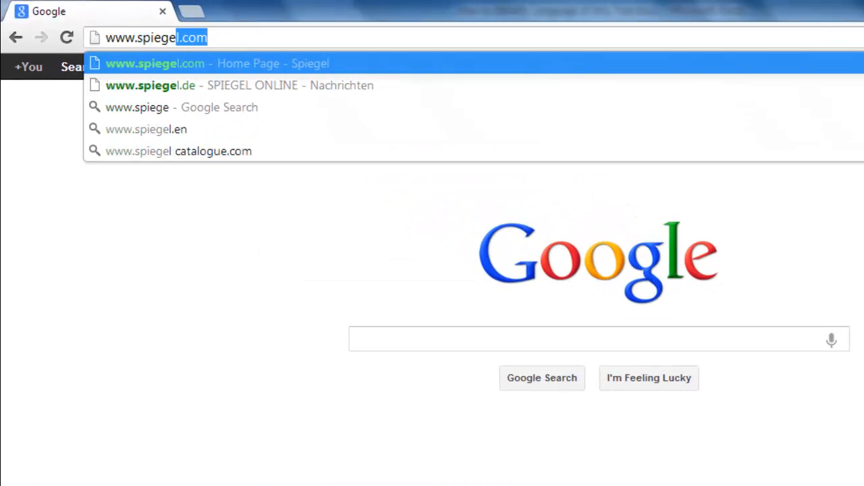
# Load spiegel.de from the address-bar suggestion and scroll through its headlines.
pyautogui.click(239, 85)
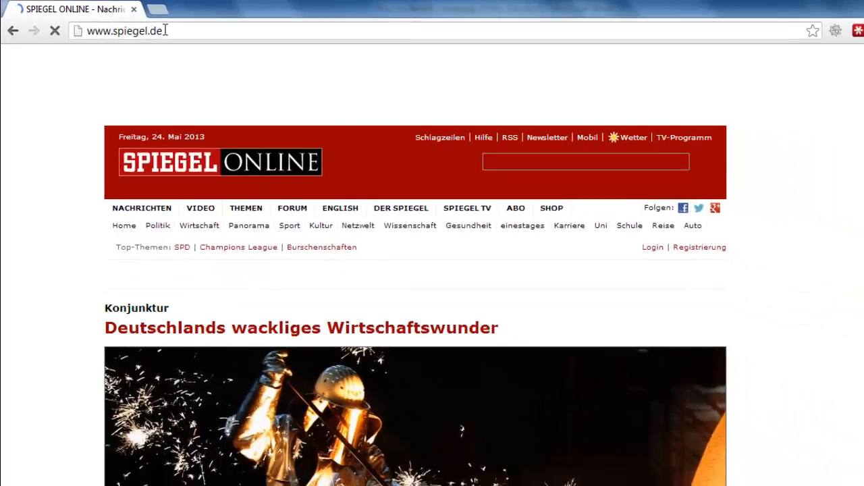
pyautogui.scroll(-3)
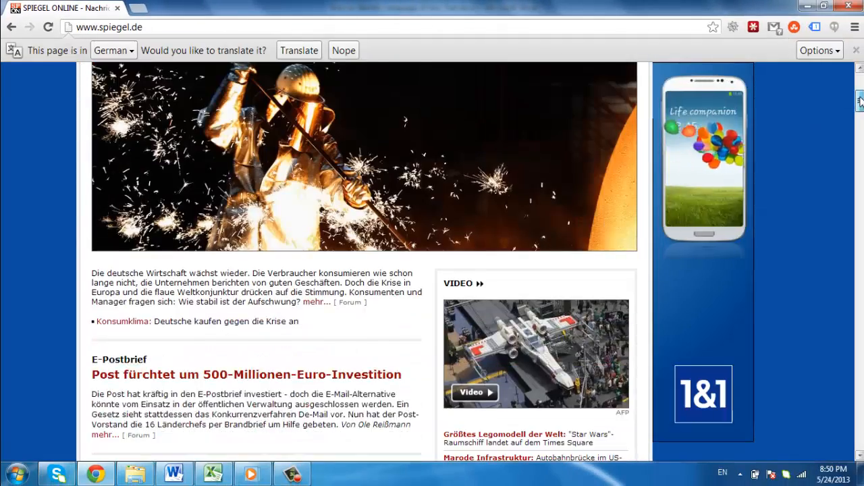
pyautogui.scroll(-3)
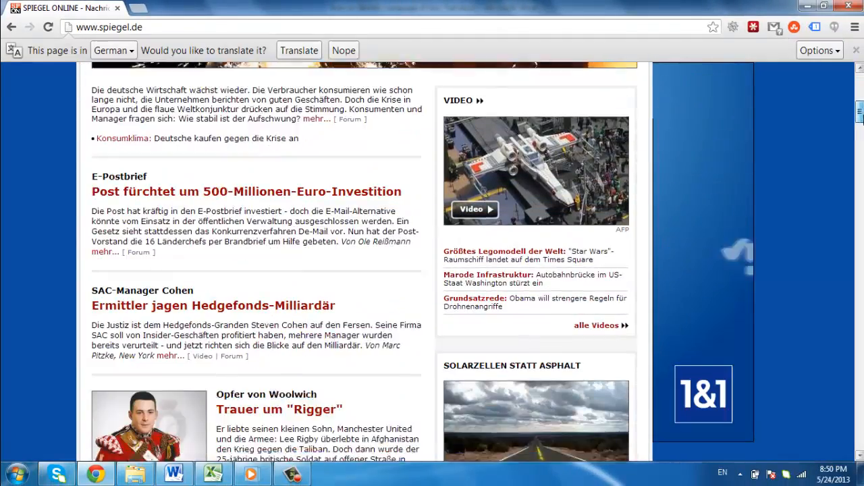
pyautogui.scroll(3)
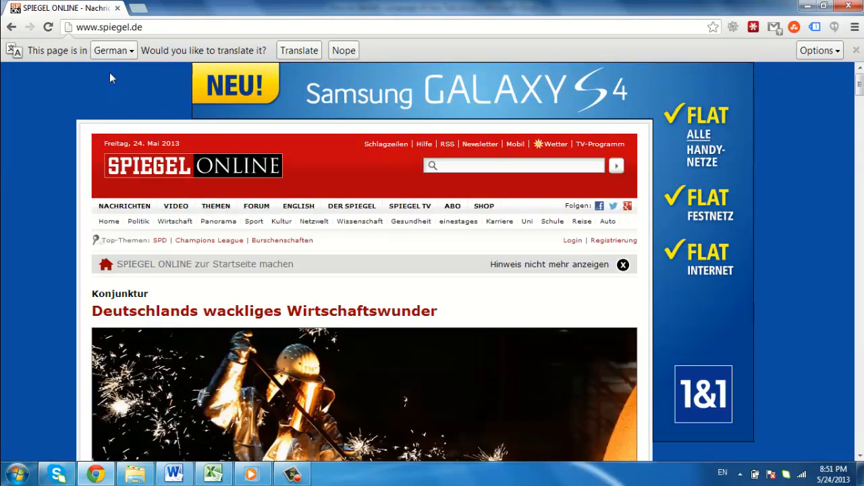
# Type 'whatlangu' in a new tab and choose the whatlanguageisthis.com suggestion.
pyautogui.write('whatlangu')
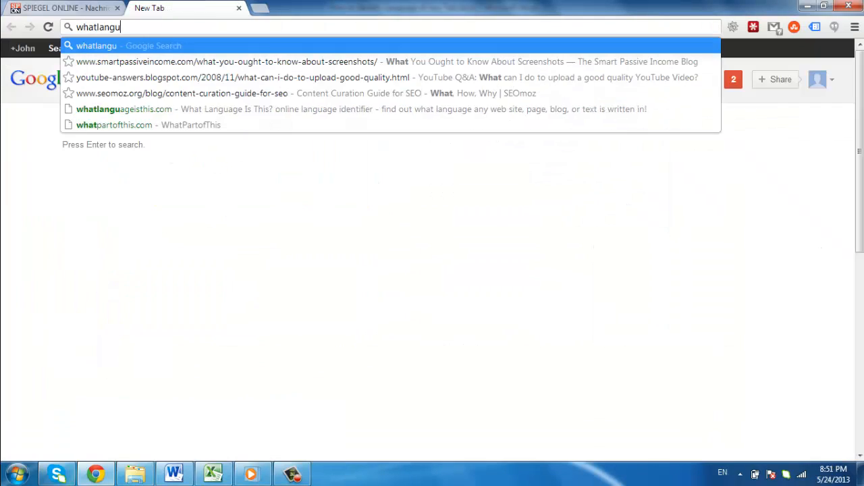
pyautogui.click(124, 109)
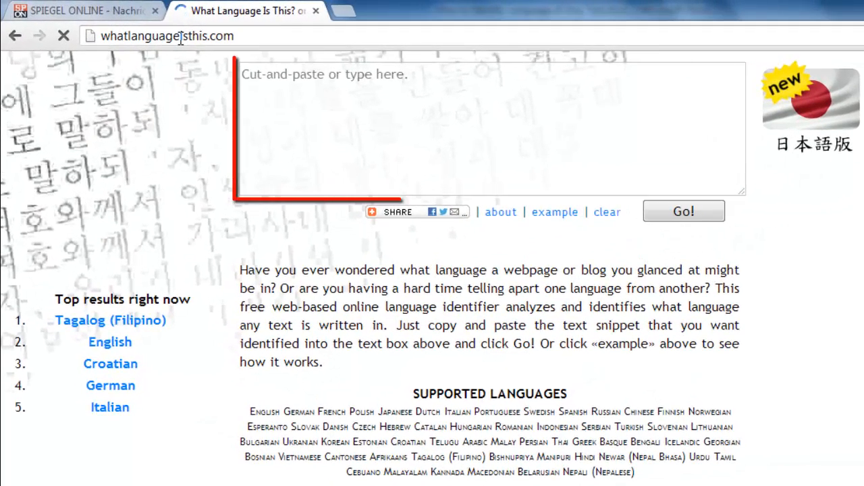
pyautogui.click(492, 128)
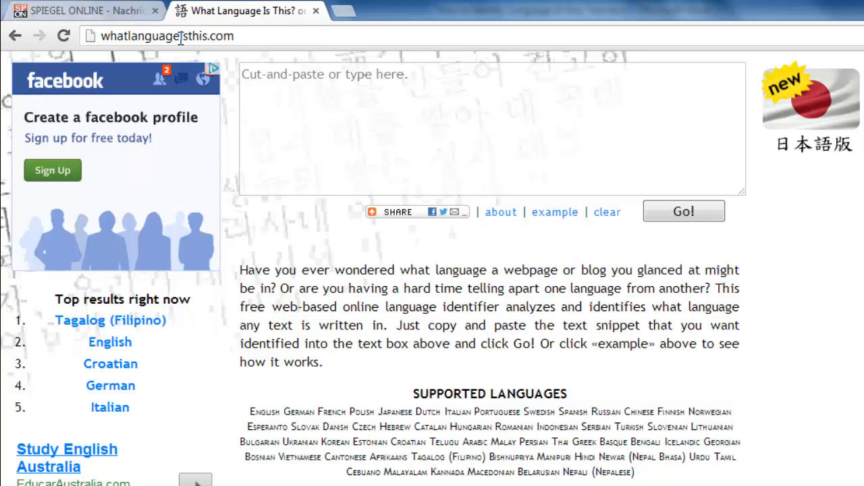
# On the SPIEGEL tab, select the lead article's opening economy paragraph and copy it.
pyautogui.click(81, 11)
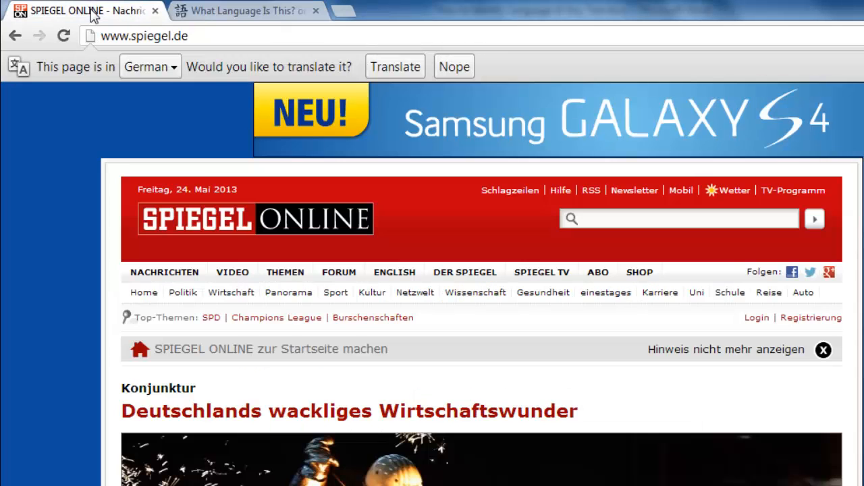
pyautogui.scroll(-3)
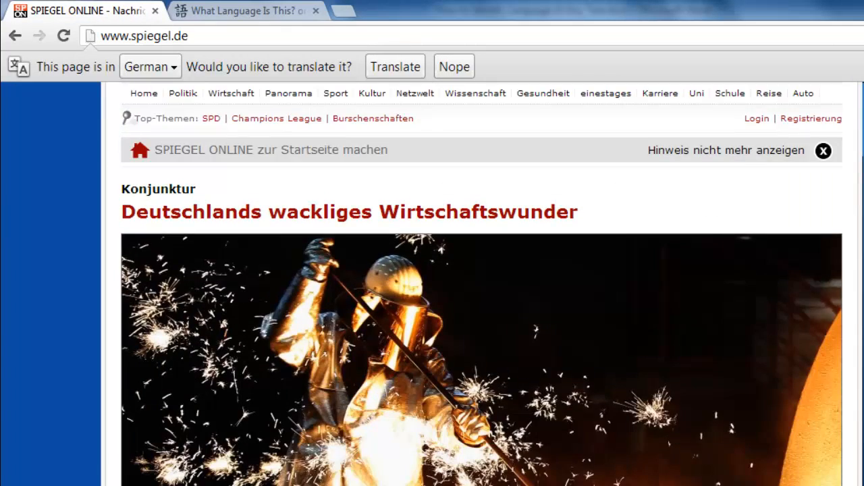
pyautogui.scroll(-3)
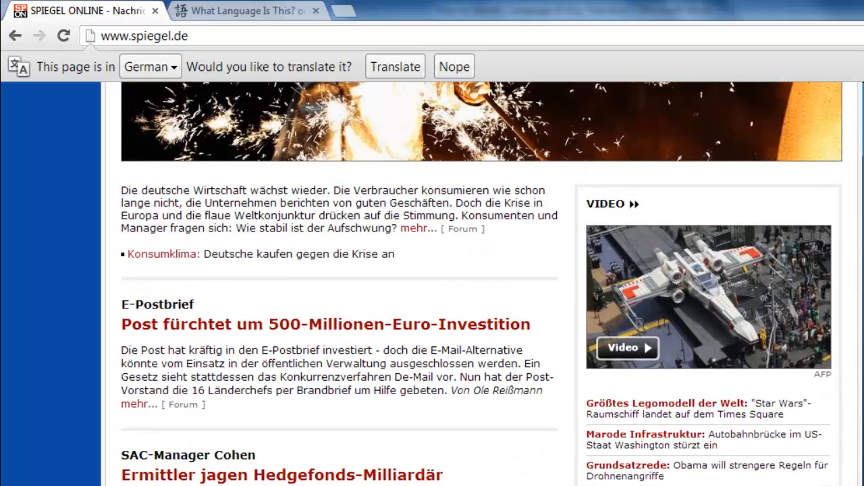
pyautogui.doubleClick(379, 229)
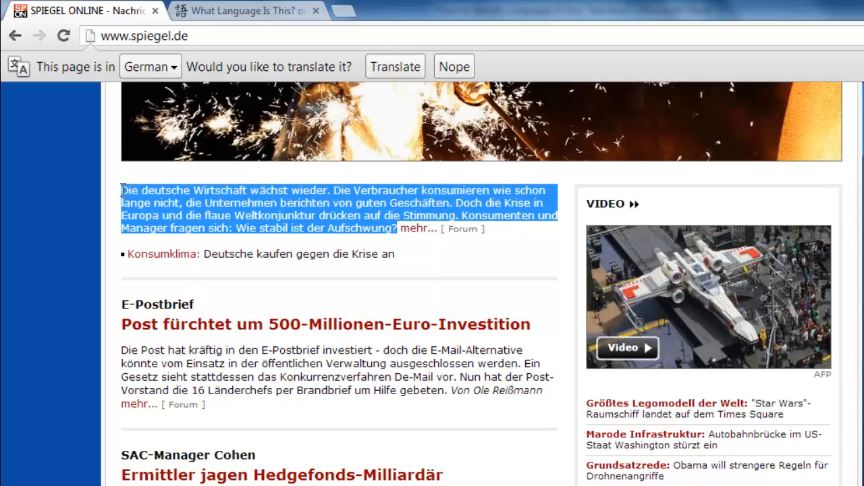
pyautogui.rightClick(233, 209)
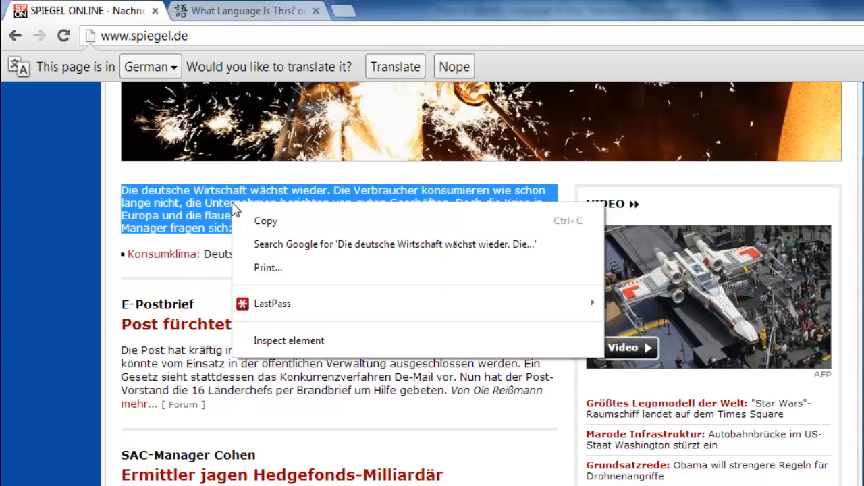
pyautogui.moveTo(266, 227)
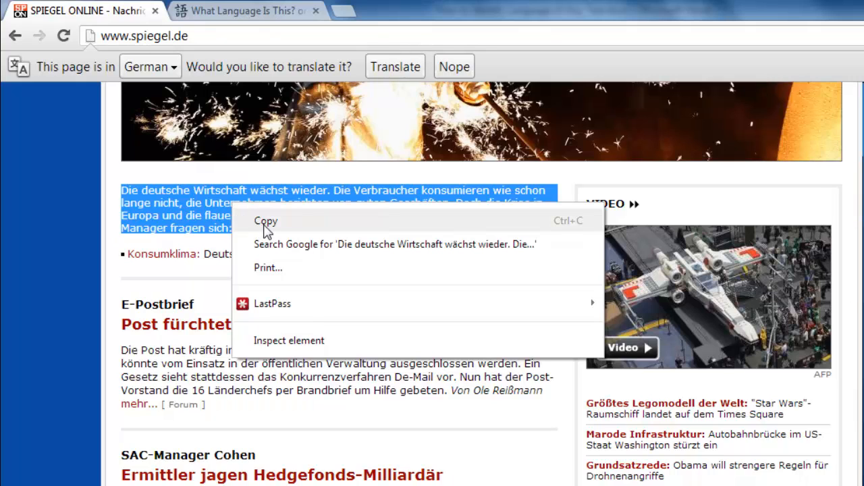
pyautogui.click(265, 221)
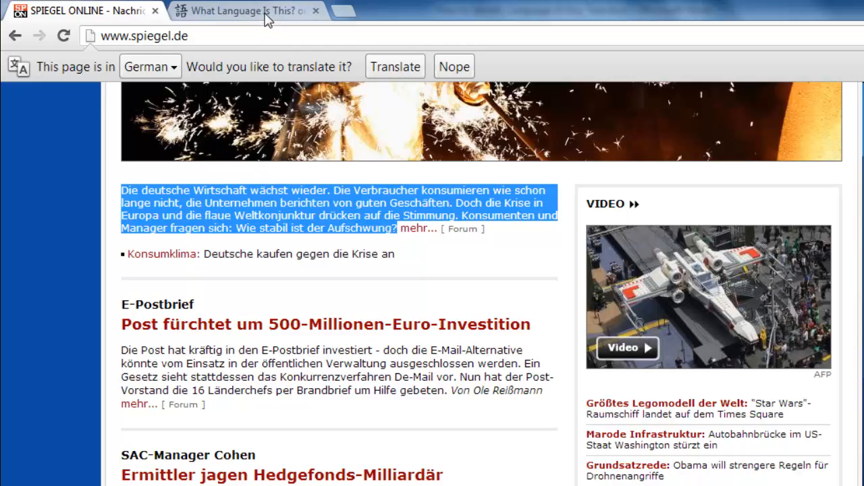
# Paste the copied German paragraph into the What Language Is This? text box.
pyautogui.click(243, 11)
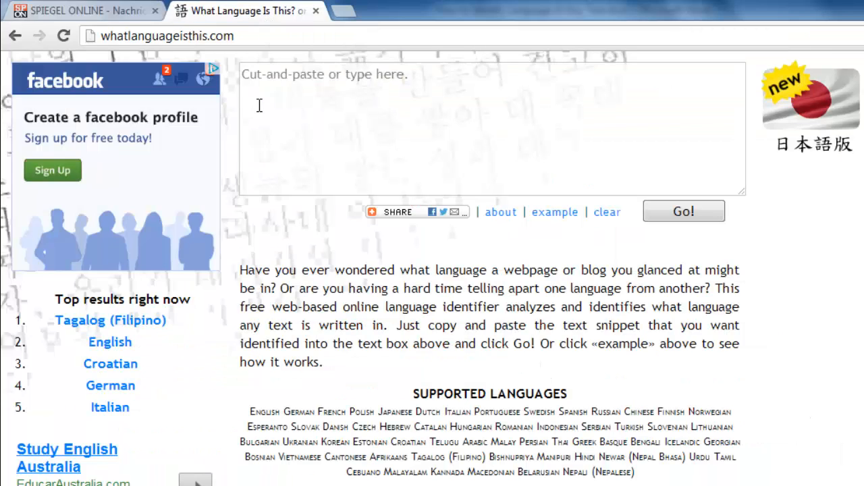
pyautogui.rightClick(259, 107)
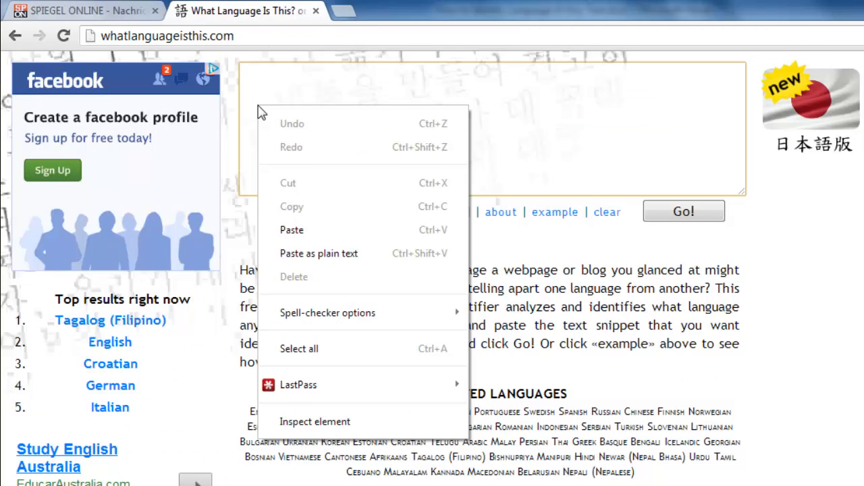
pyautogui.moveTo(291, 230)
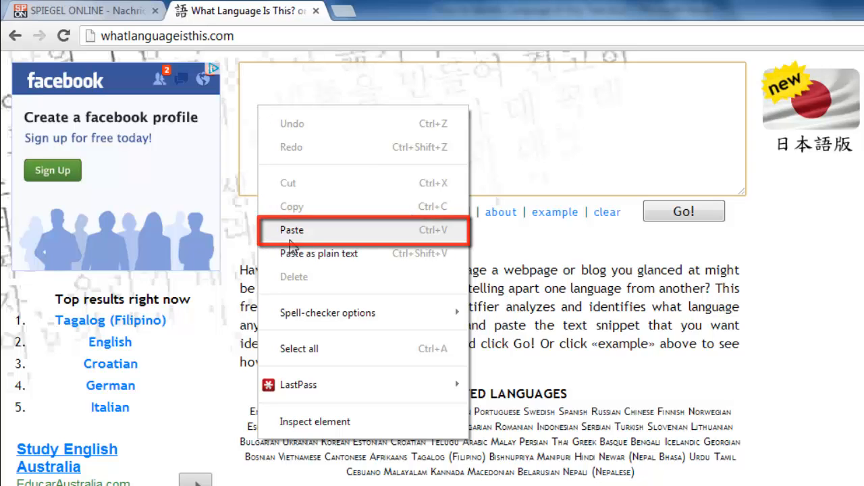
pyautogui.click(293, 229)
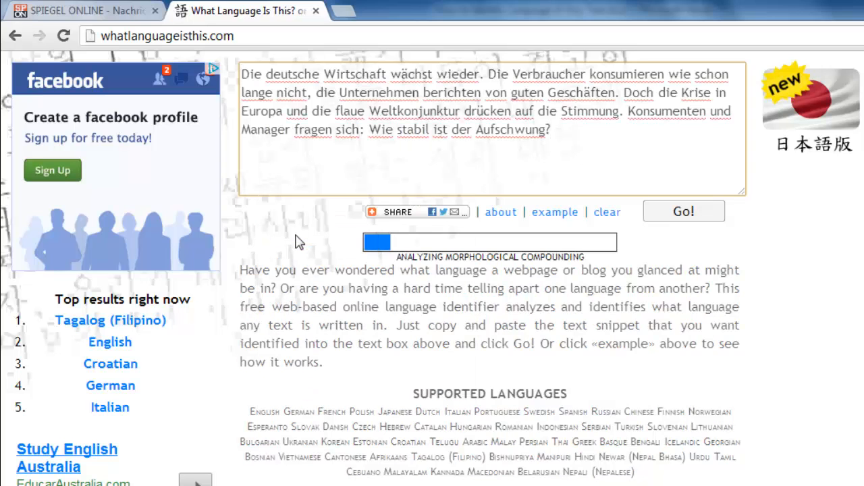
pyautogui.click(684, 210)
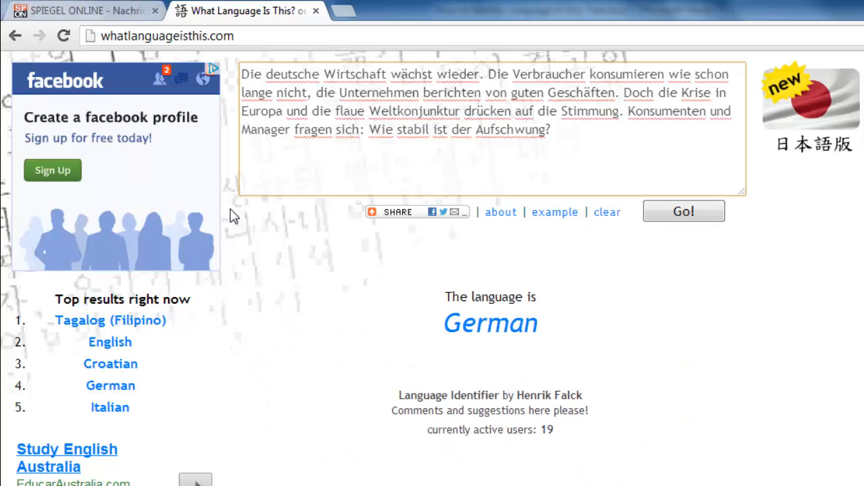